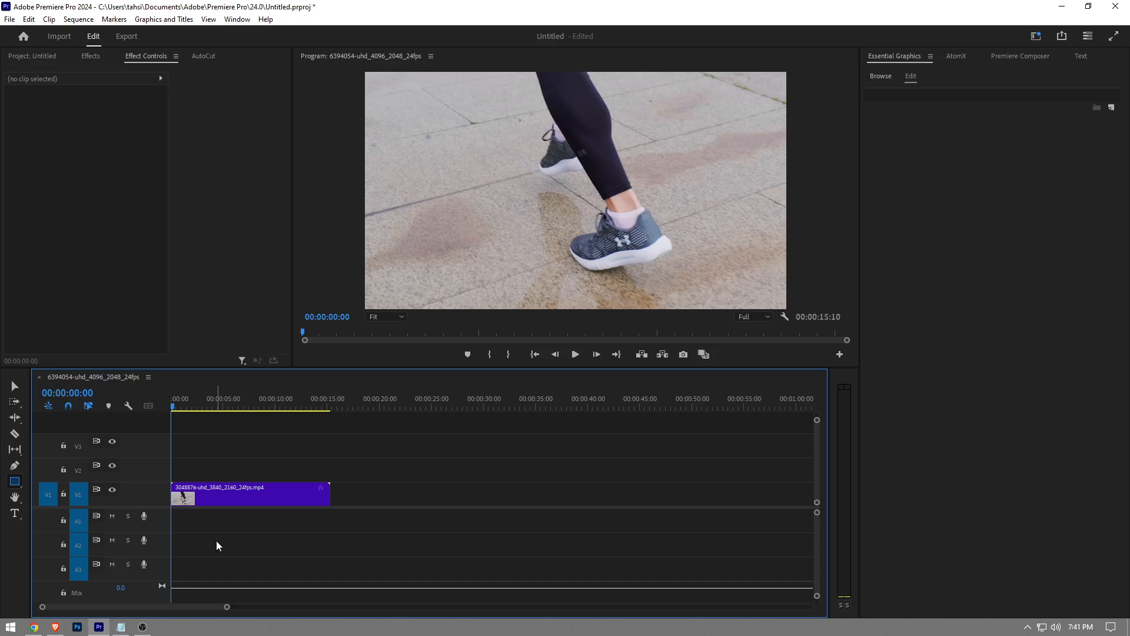
pyautogui.moveTo(214, 600)
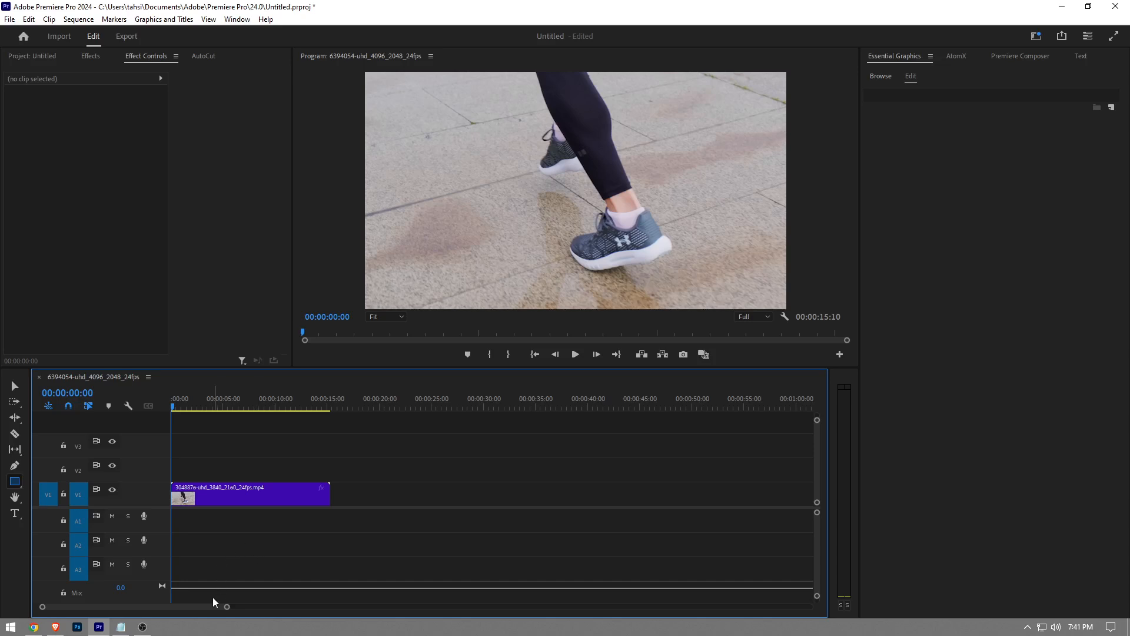
# Zoom the timeline in on the running-legs clip on V1.
pyautogui.moveTo(226, 606); pyautogui.dragTo(186, 606)
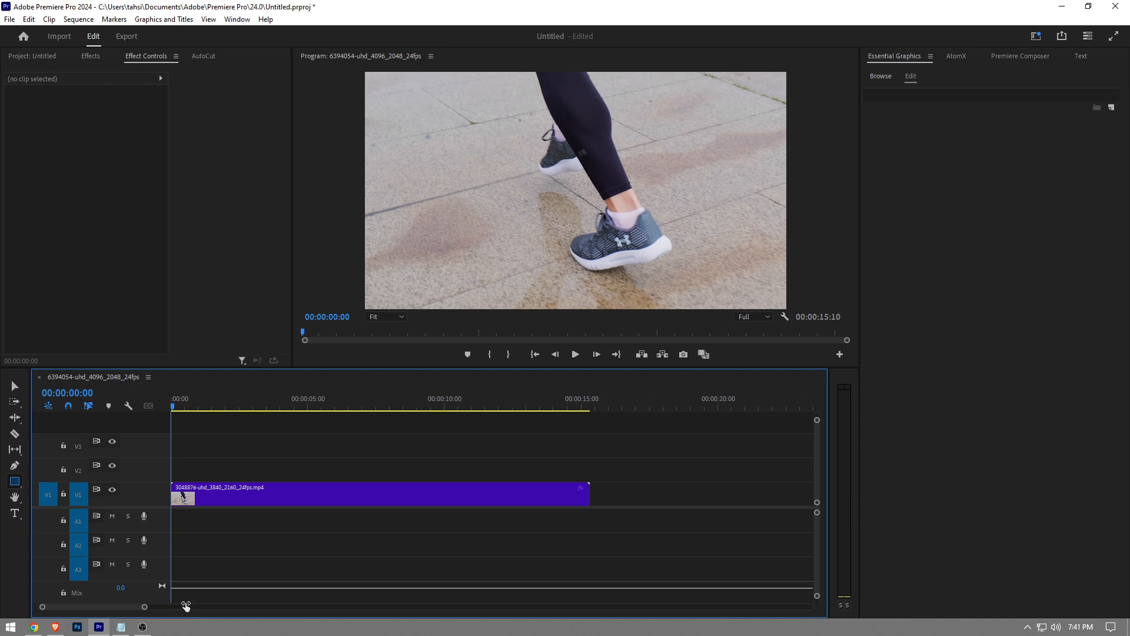
pyautogui.moveTo(195, 543)
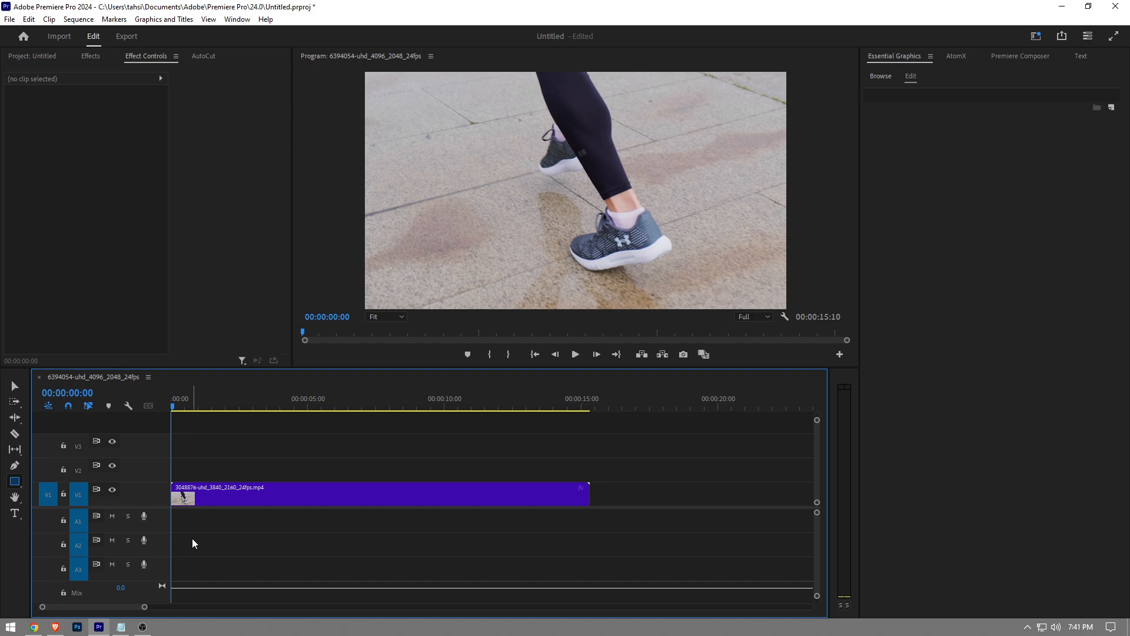
pyautogui.moveTo(178, 538)
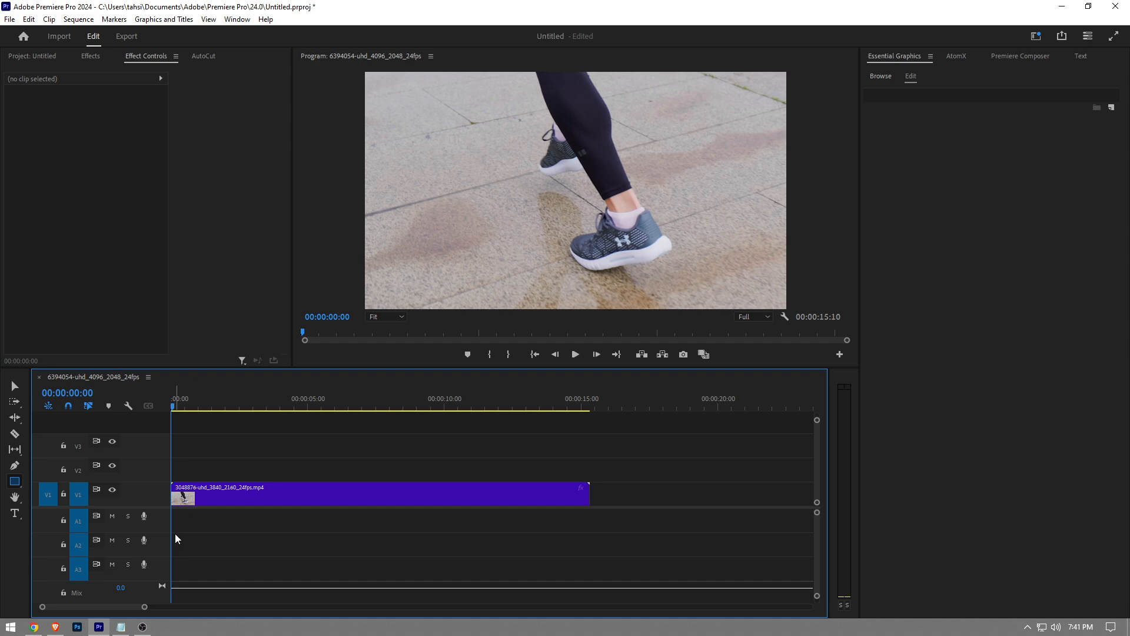
pyautogui.moveTo(196, 538)
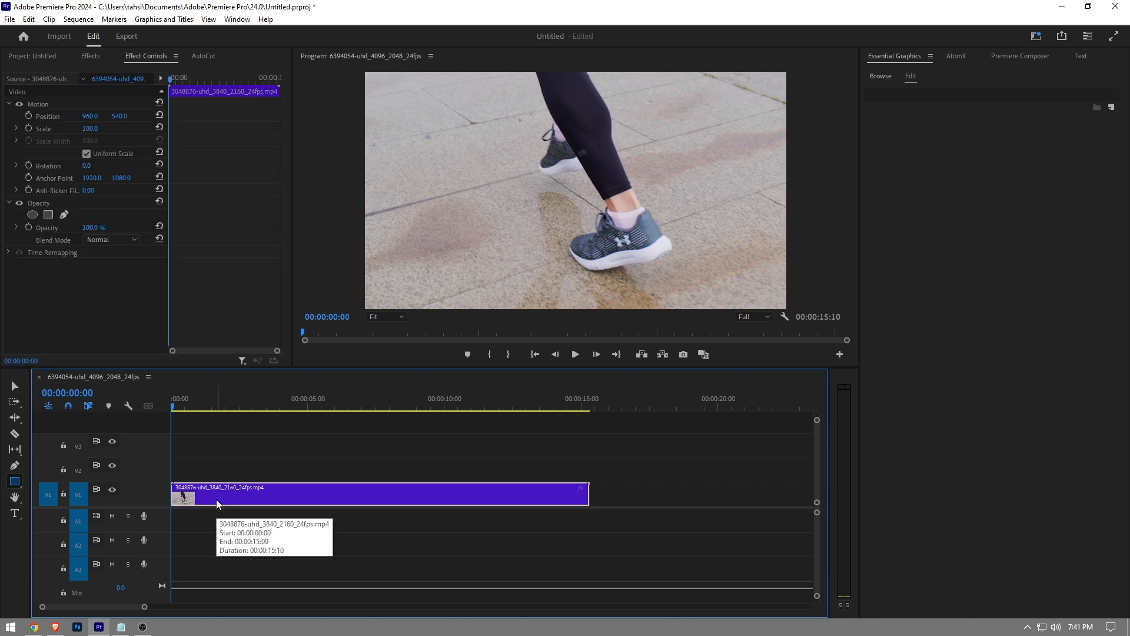
pyautogui.moveTo(226, 476)
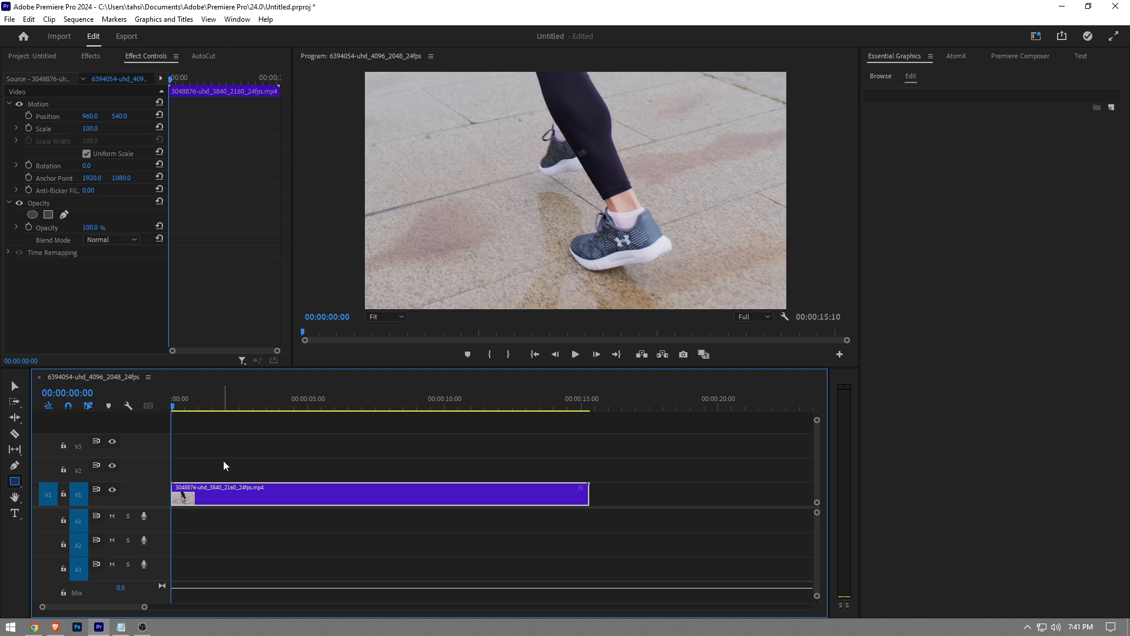
pyautogui.moveTo(215, 468)
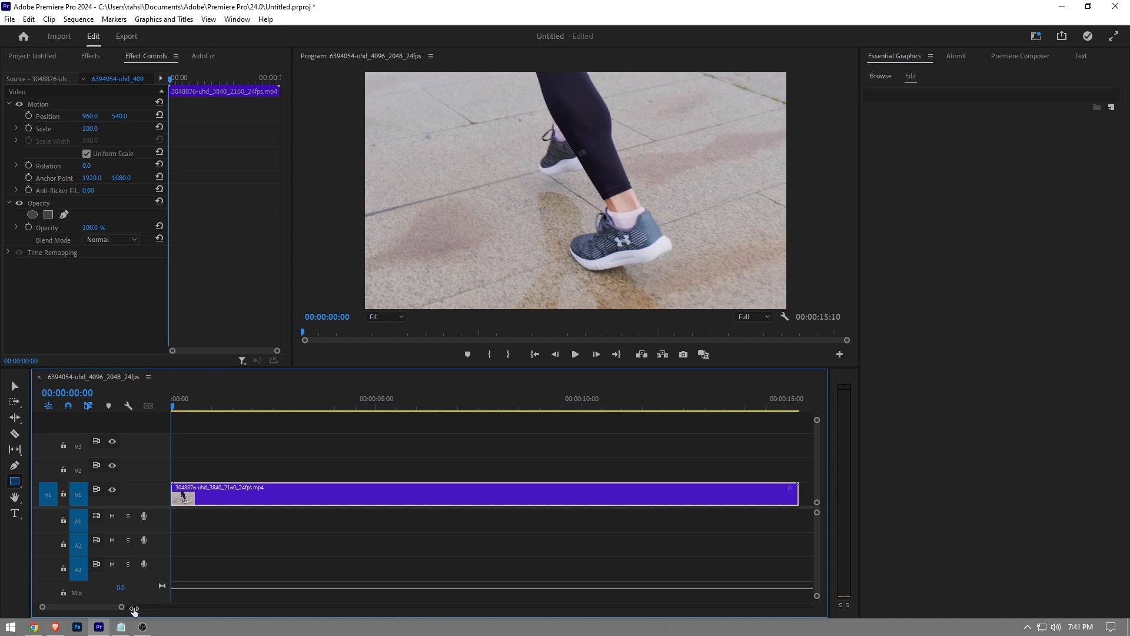
pyautogui.moveTo(603, 253)
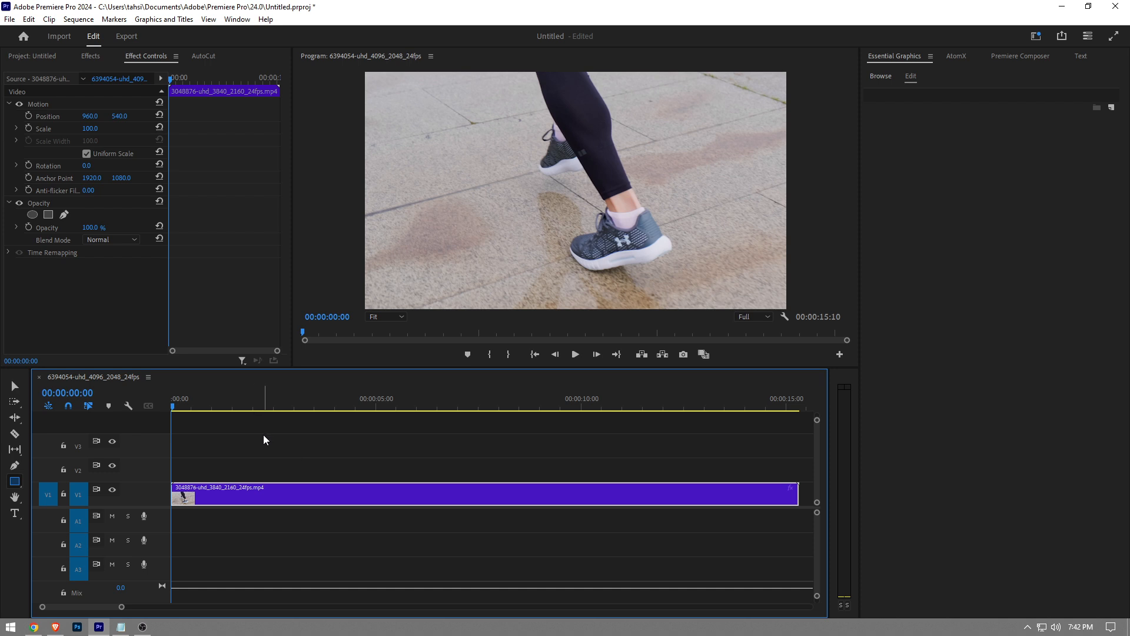
pyautogui.moveTo(231, 420)
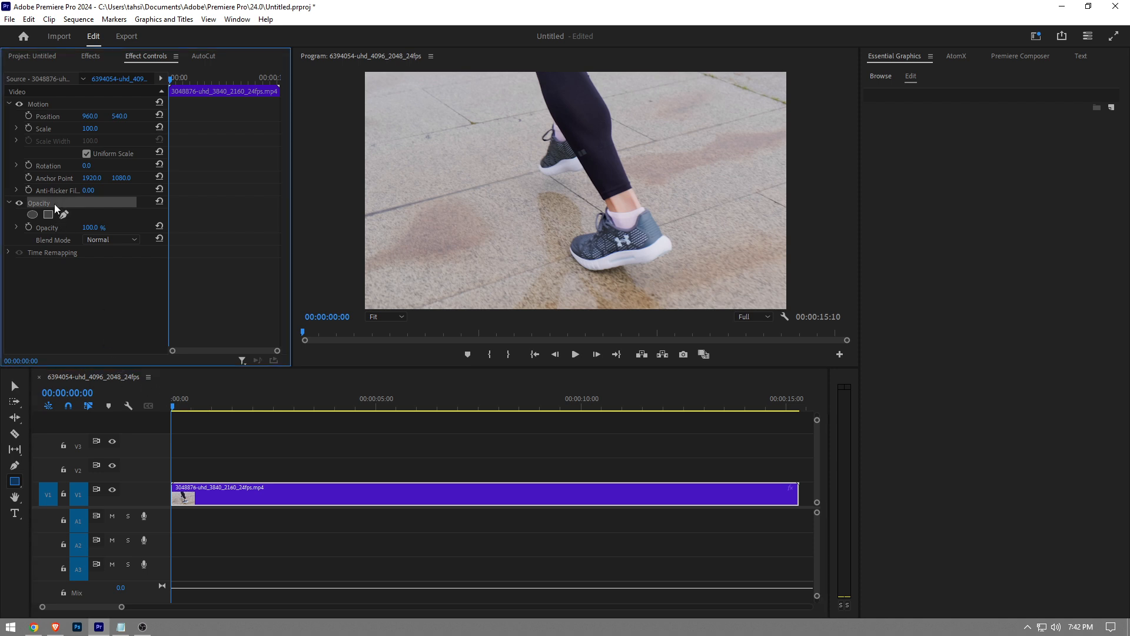
pyautogui.moveTo(64, 214)
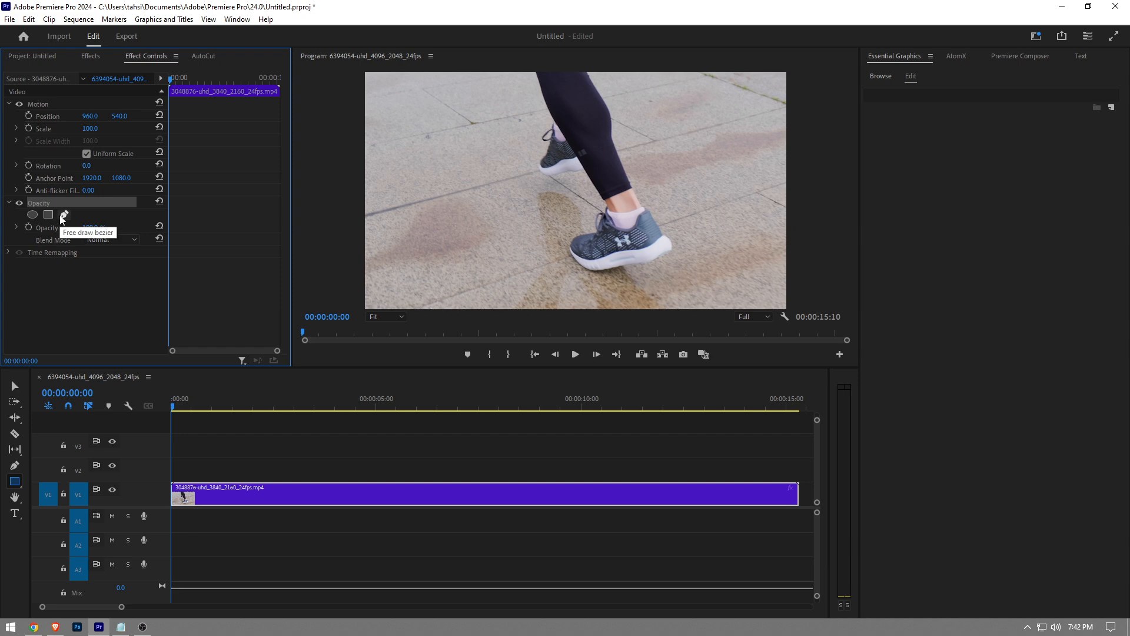
# Add a free-draw bezier mask under Opacity, adjust Program monitor zoom, and trace the shoes.
pyautogui.click(63, 214)
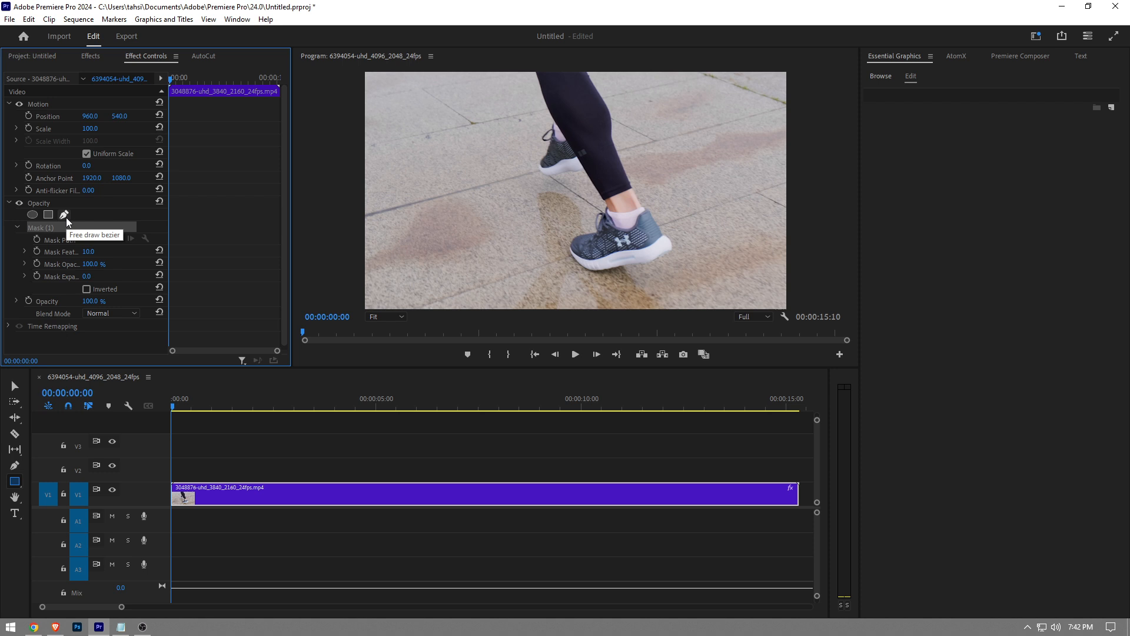
pyautogui.click(385, 317)
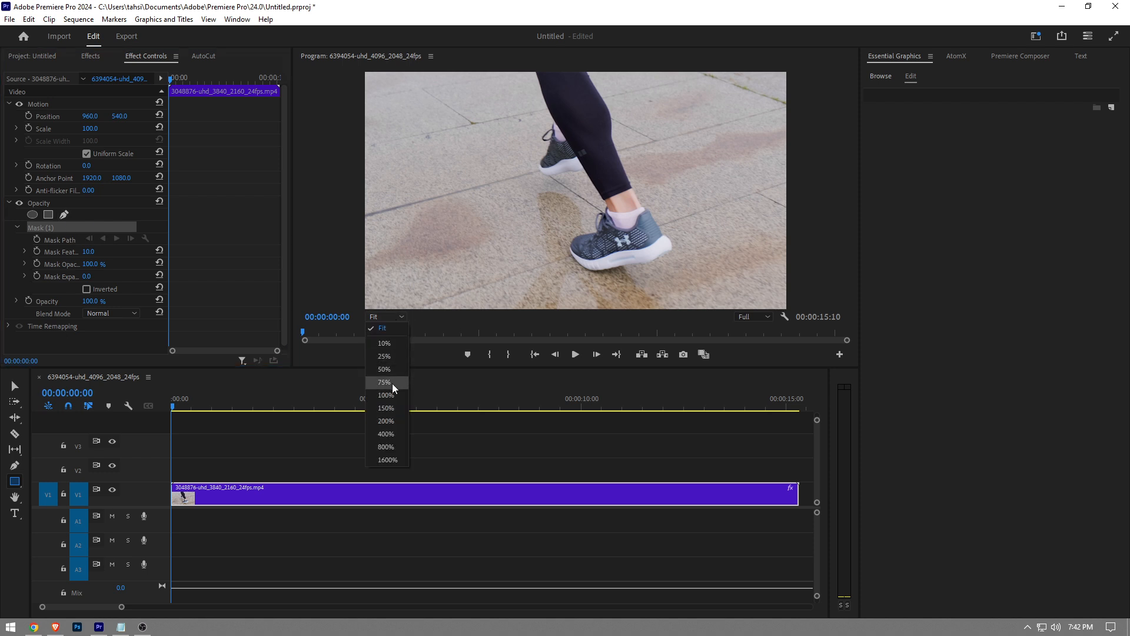
pyautogui.click(385, 394)
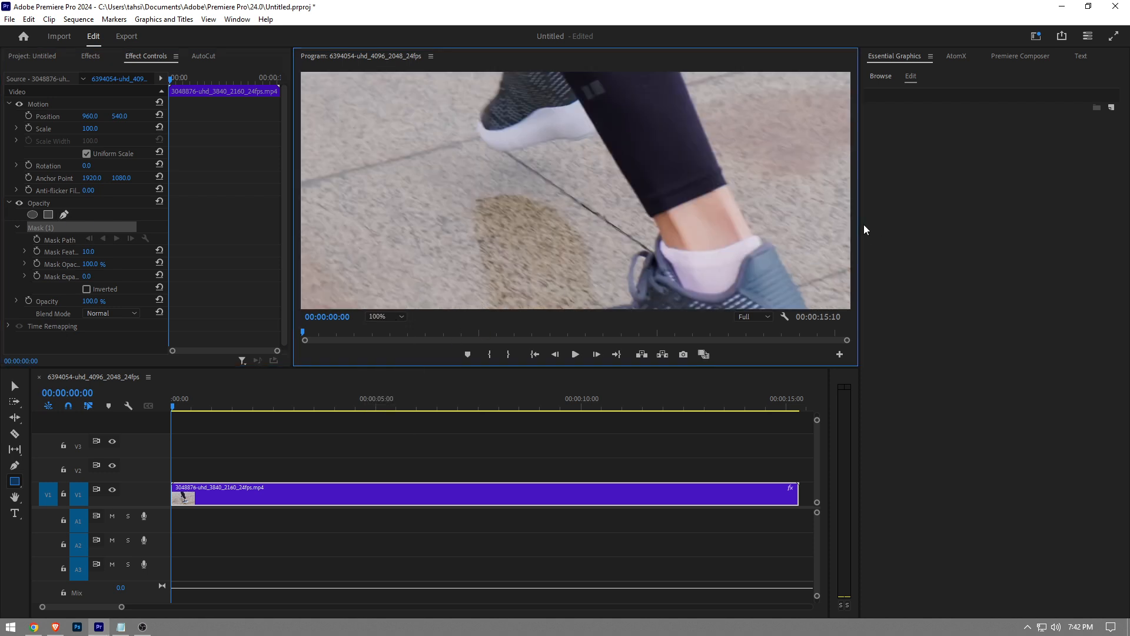
pyautogui.click(401, 316)
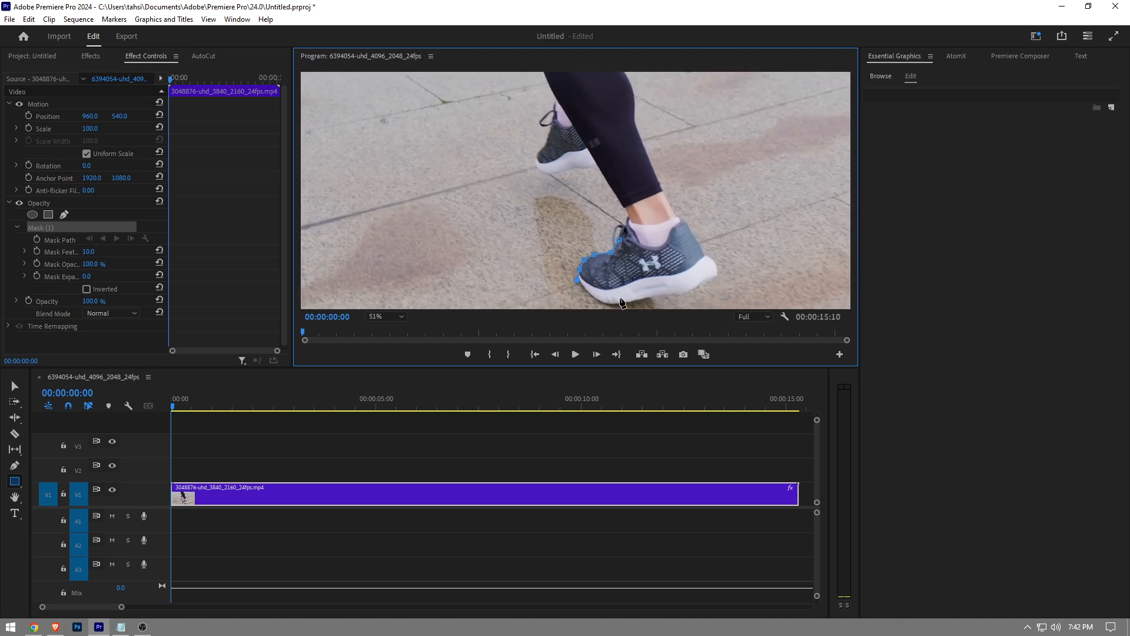
pyautogui.click(385, 316)
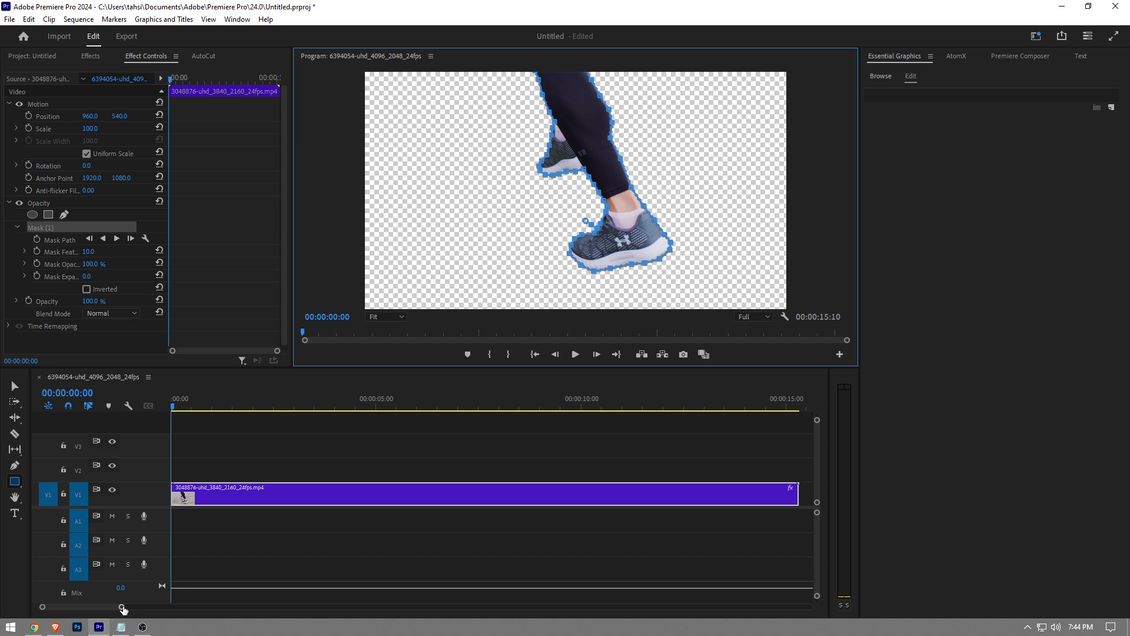
# Zoom the timeline in and scrub a few frames to check the mask drifting.
pyautogui.moveTo(122, 607); pyautogui.dragTo(116, 607)
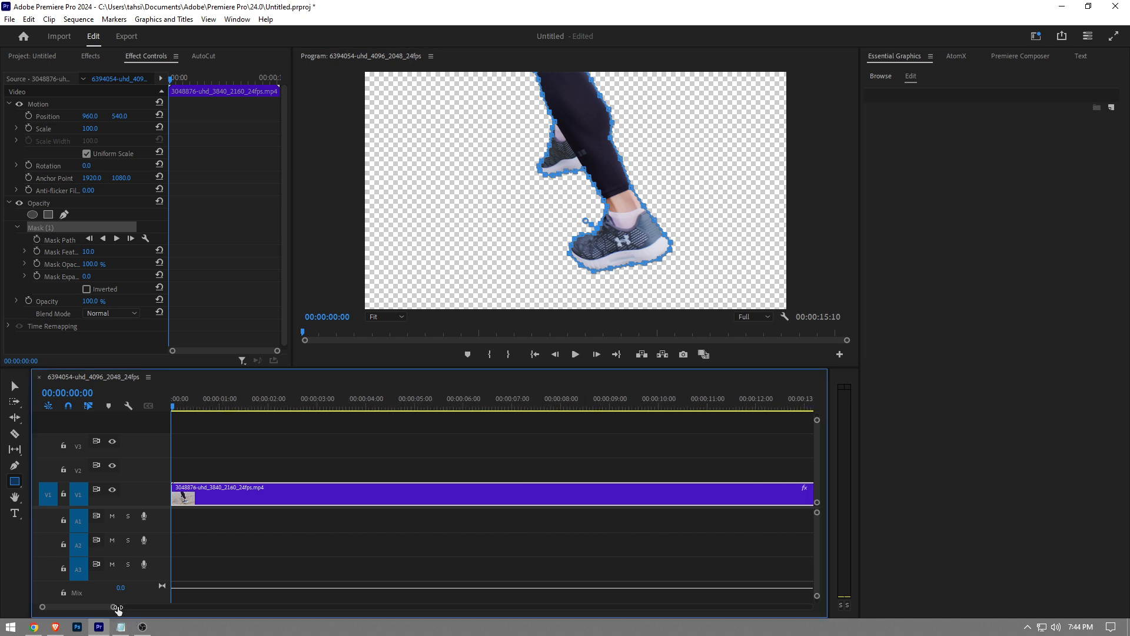
pyautogui.moveTo(118, 606); pyautogui.dragTo(96, 606)
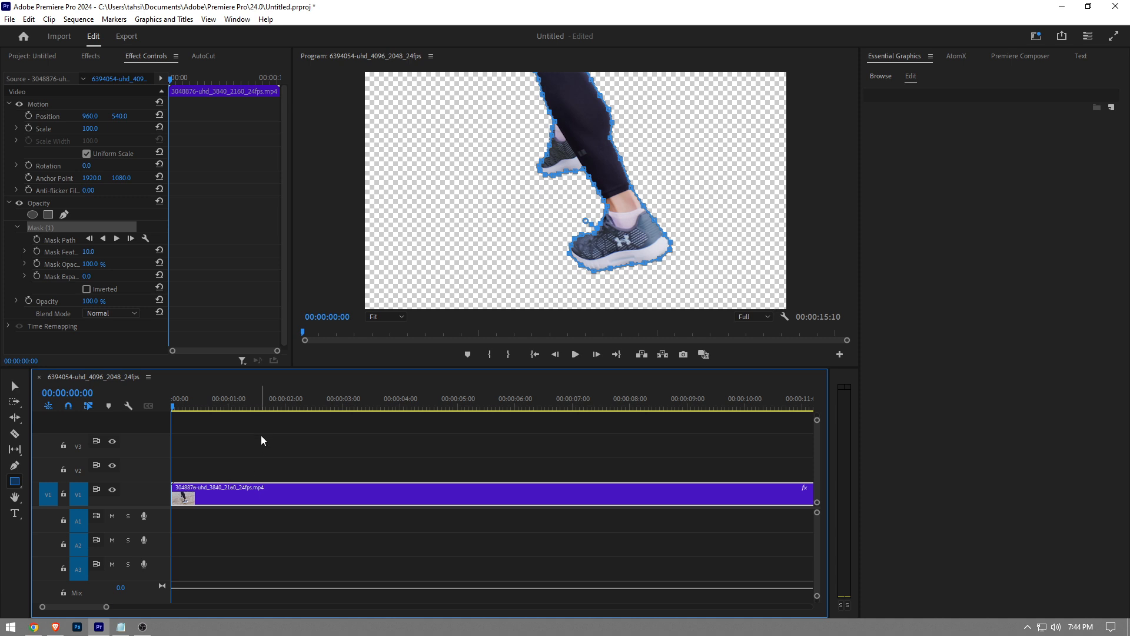
pyautogui.click(176, 415)
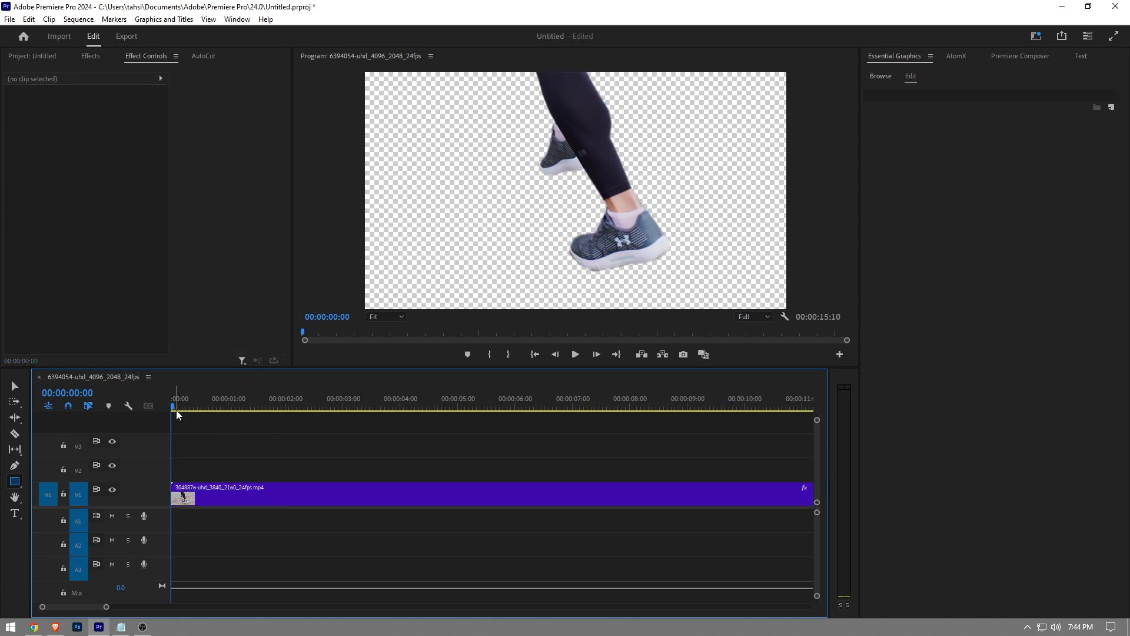
pyautogui.click(178, 407)
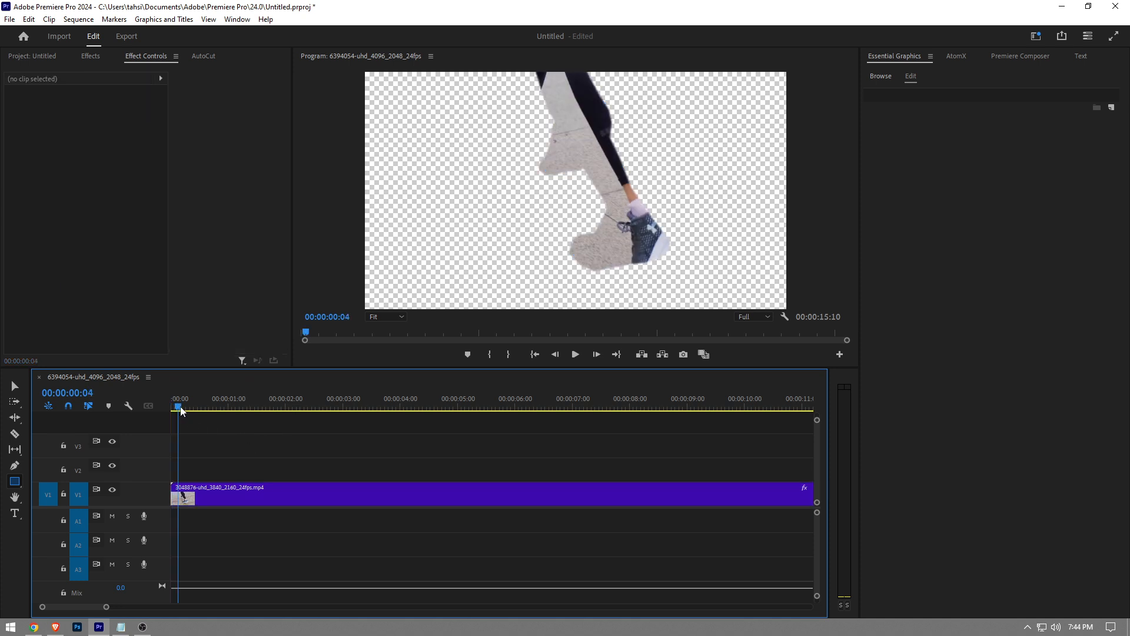
pyautogui.click(212, 407)
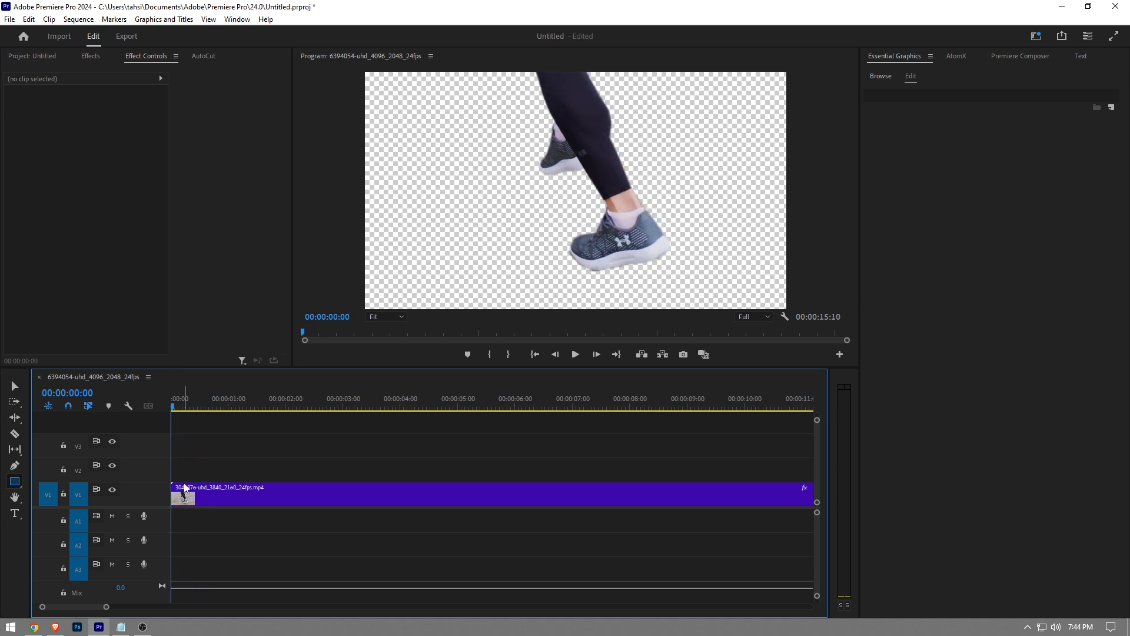
# Reselect the clip, zoom to individual frames, and move to the second frame.
pyautogui.click(184, 493)
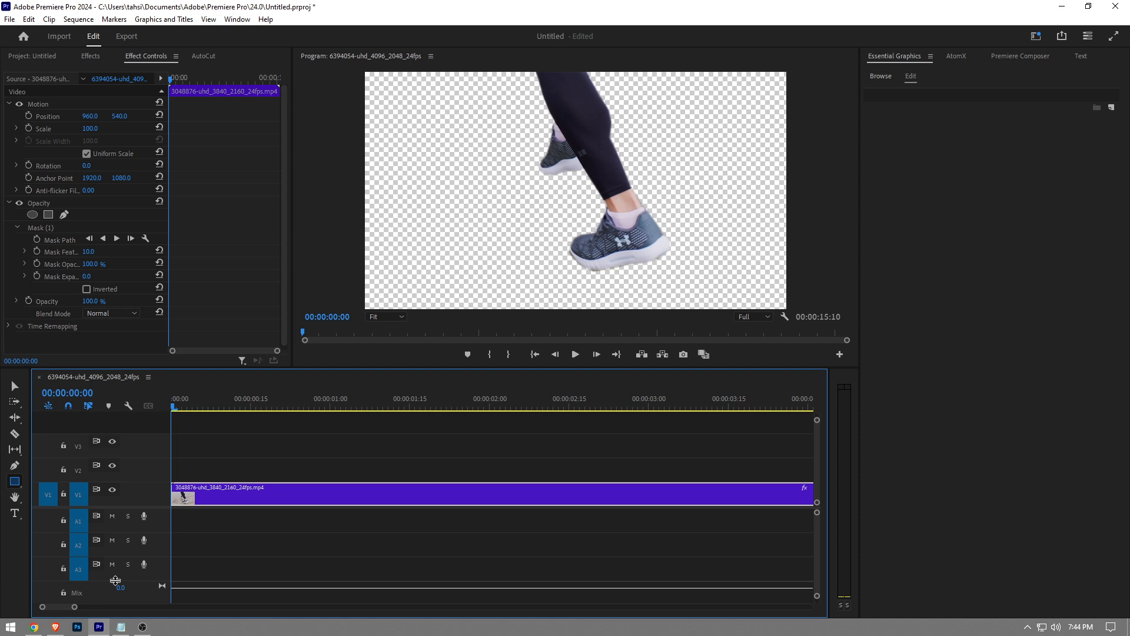
pyautogui.click(211, 456)
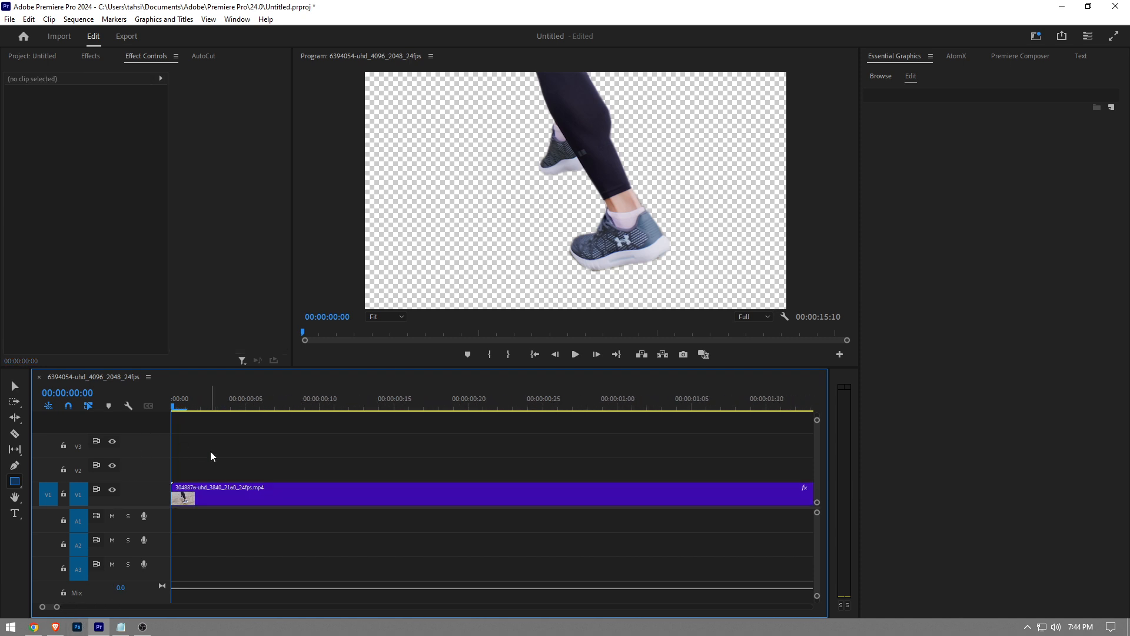
pyautogui.click(240, 497)
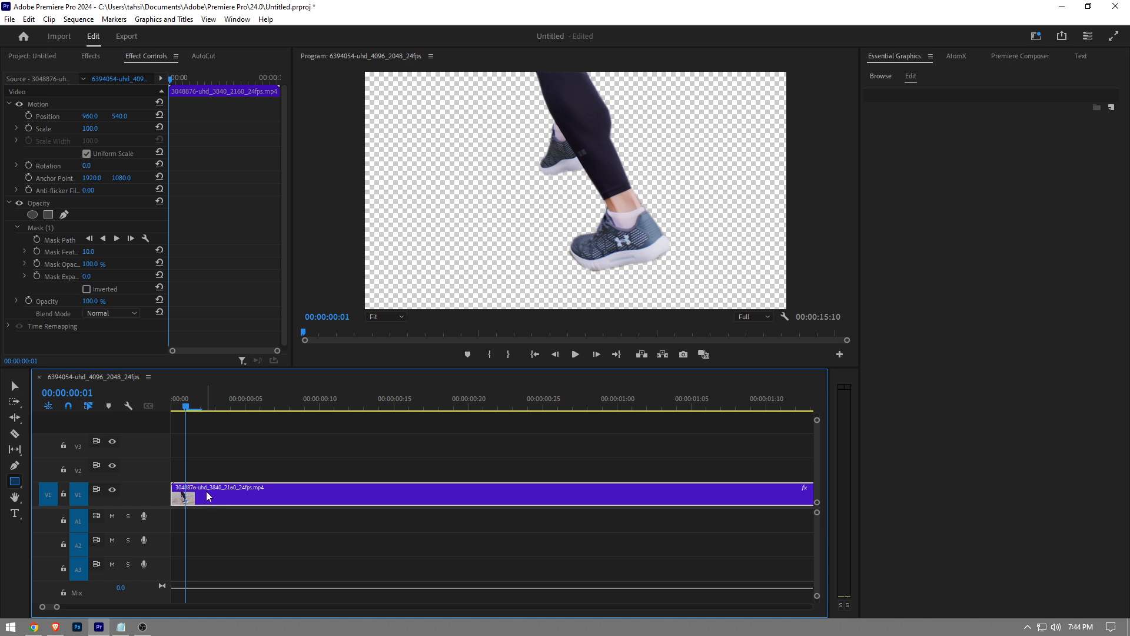
# Enable Mask Path keyframing and advance one frame to reshape the mask.
pyautogui.click(45, 228)
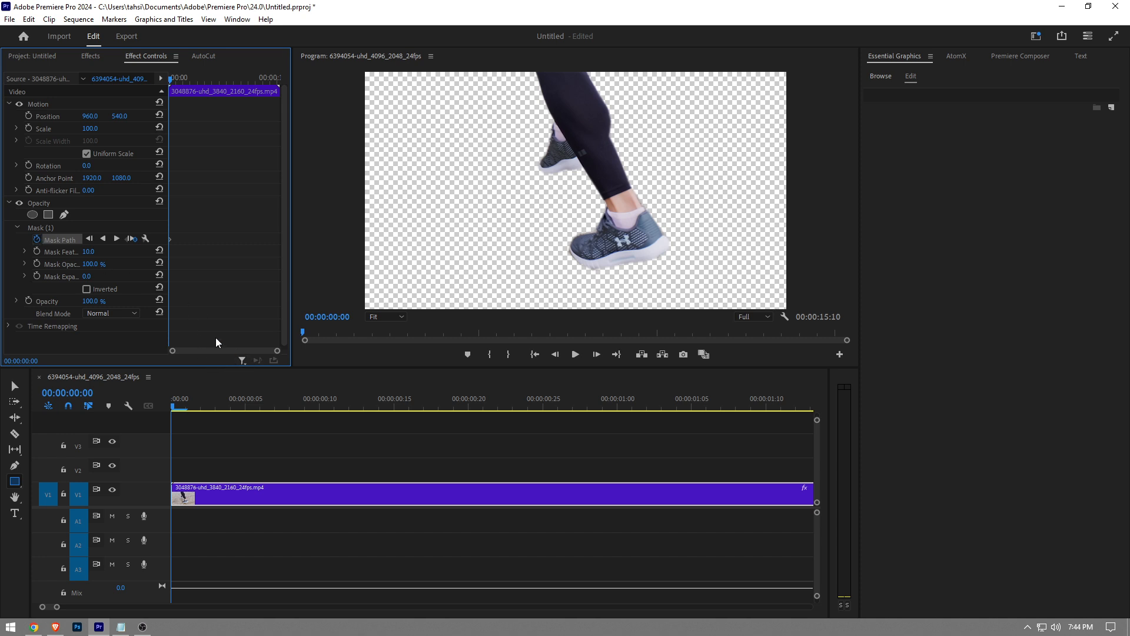
pyautogui.click(187, 406)
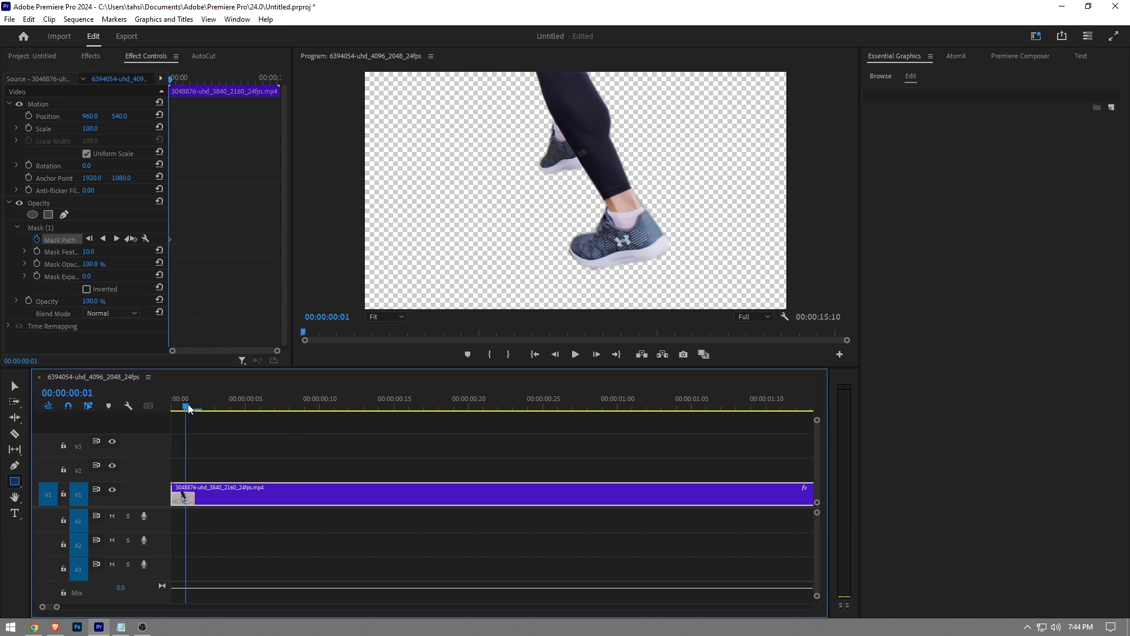
pyautogui.click(58, 240)
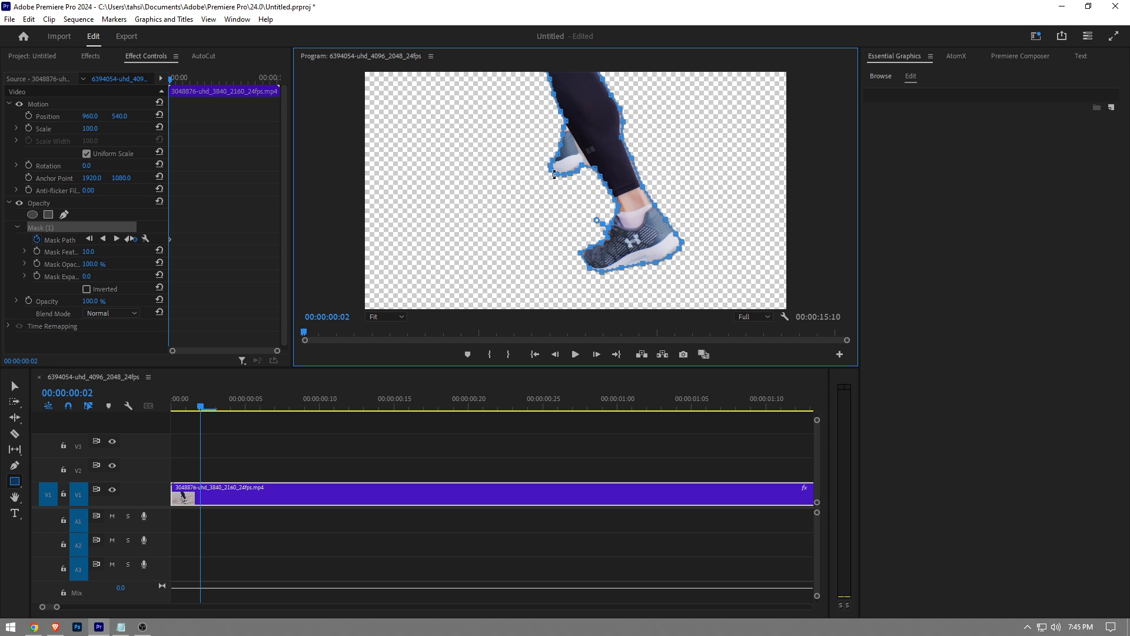
pyautogui.moveTo(548, 172)
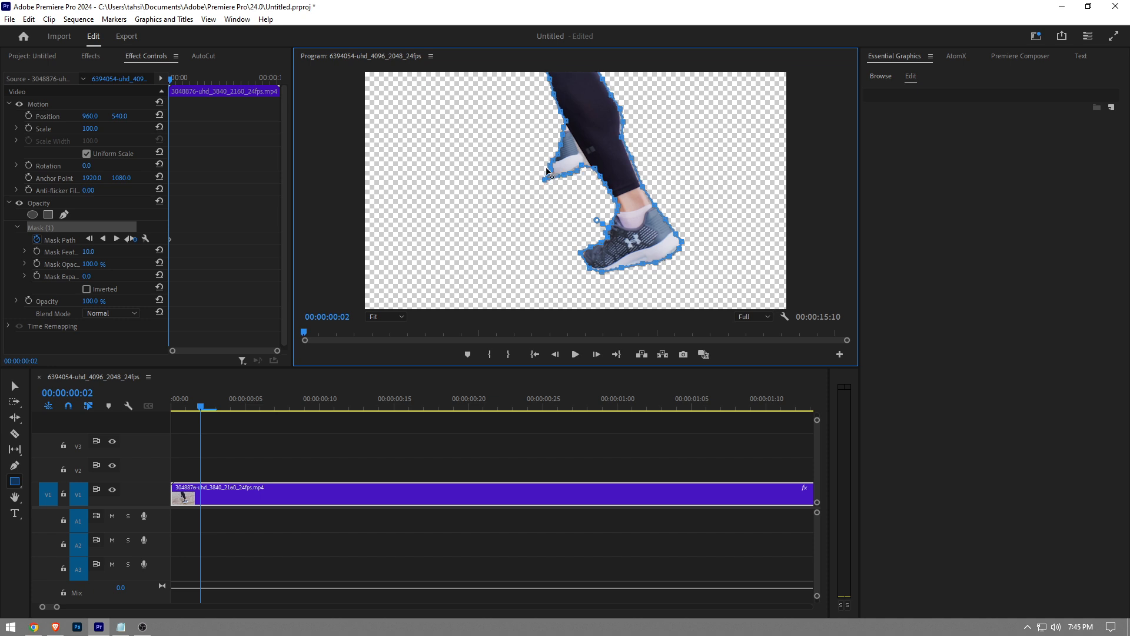